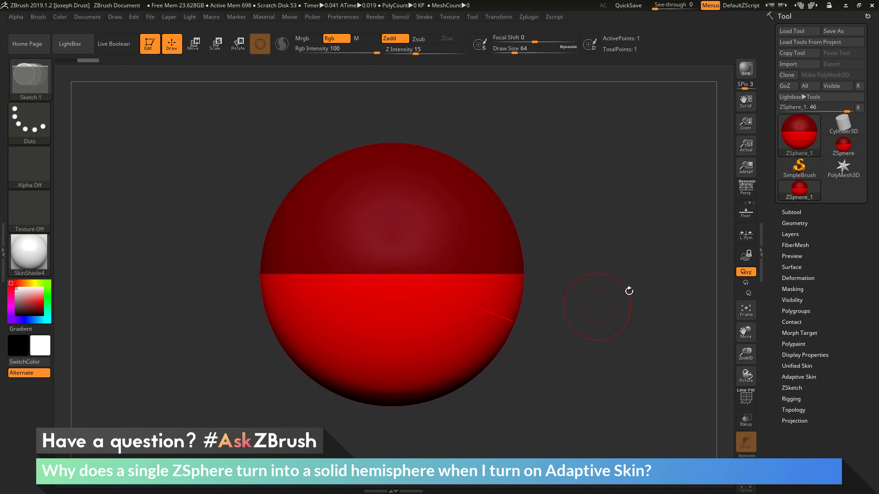
mouse_move(618, 214)
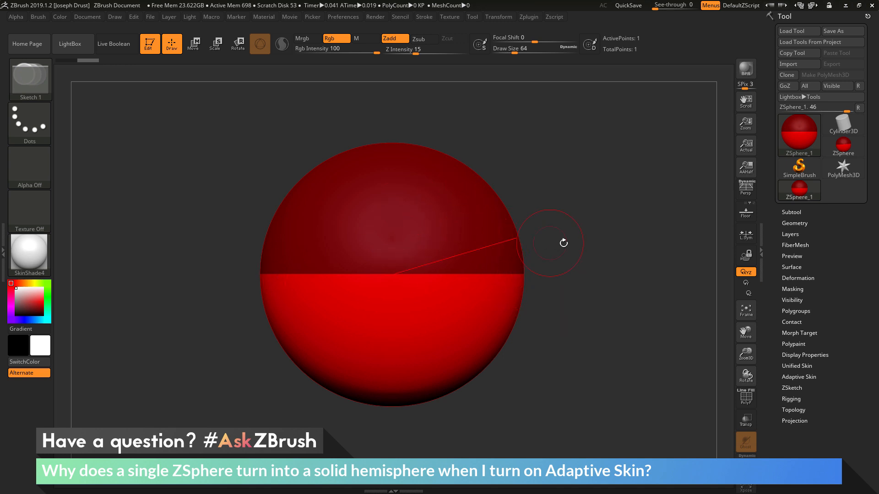
mouse_move(602, 258)
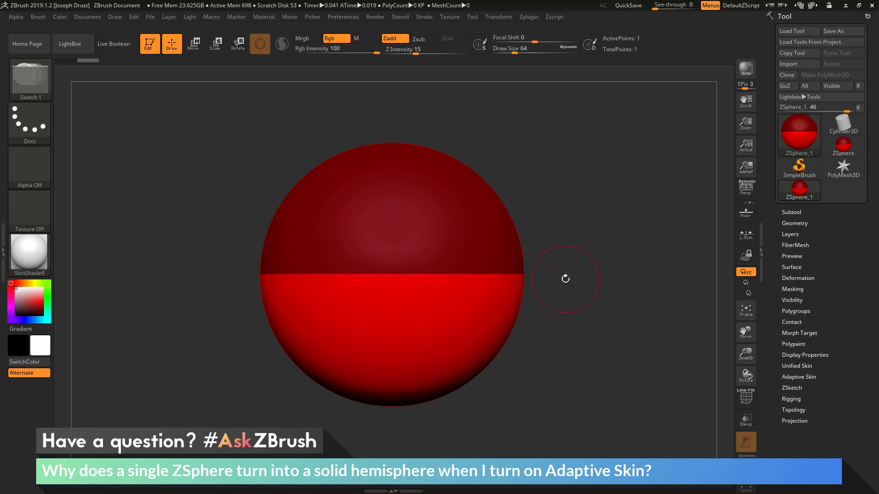
mouse_move(593, 276)
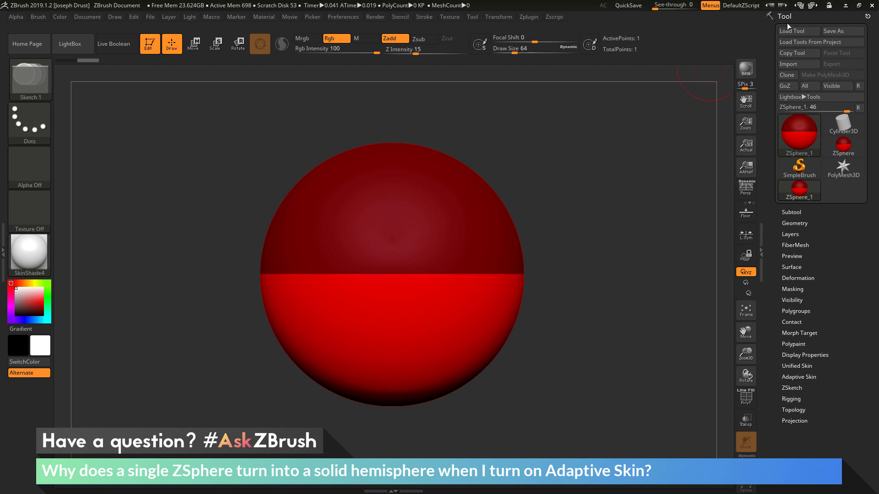
Turn on Adaptive Skin Preview for the single ZSphere and show its PolyF wireframe
click(798, 376)
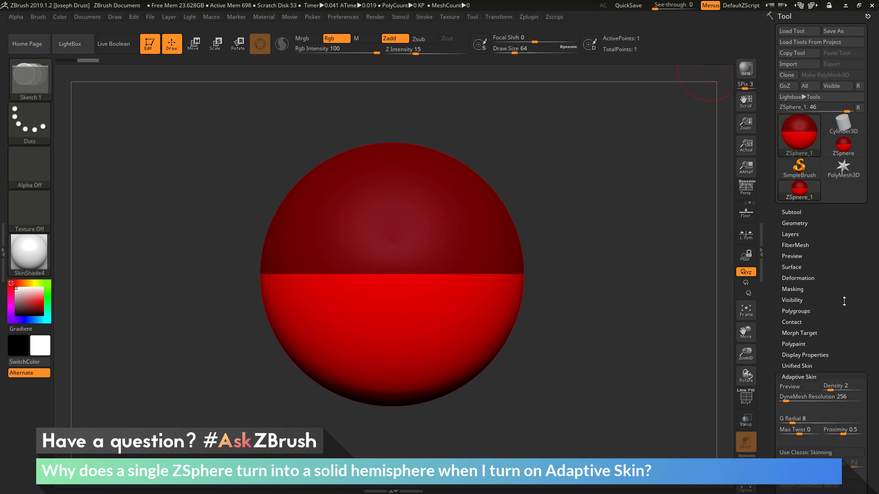
click(789, 187)
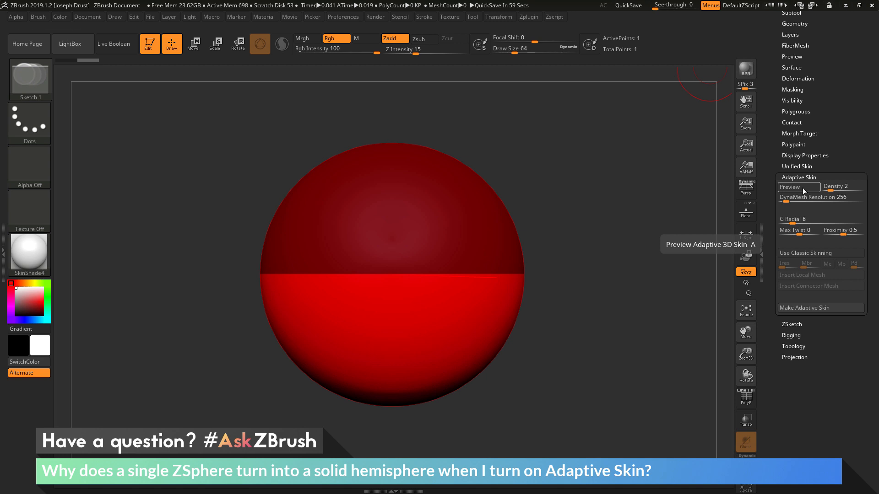
click(790, 187)
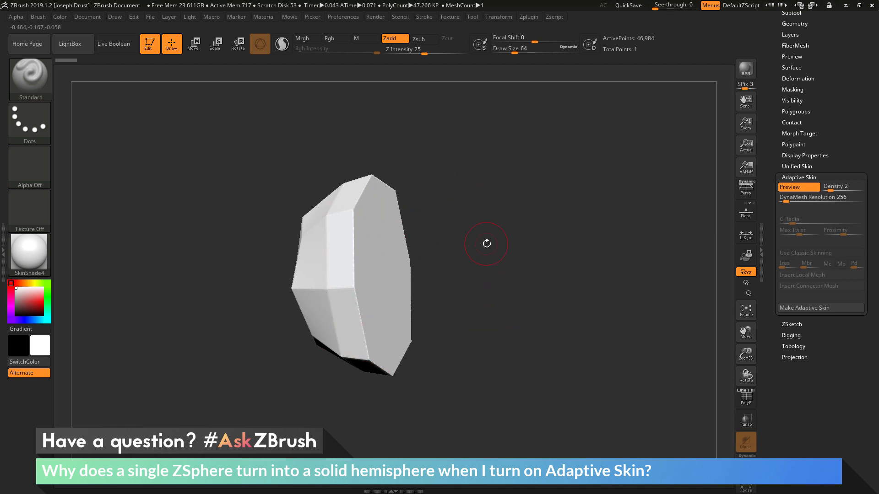
click(816, 198)
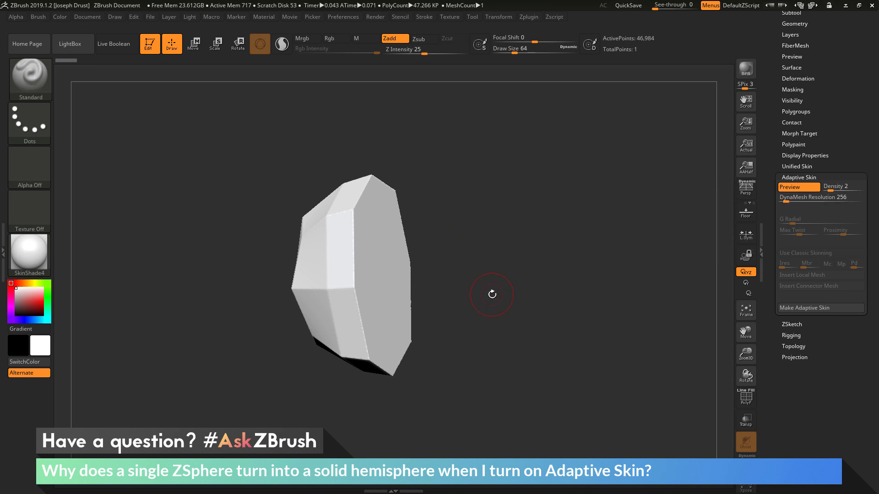
click(842, 187)
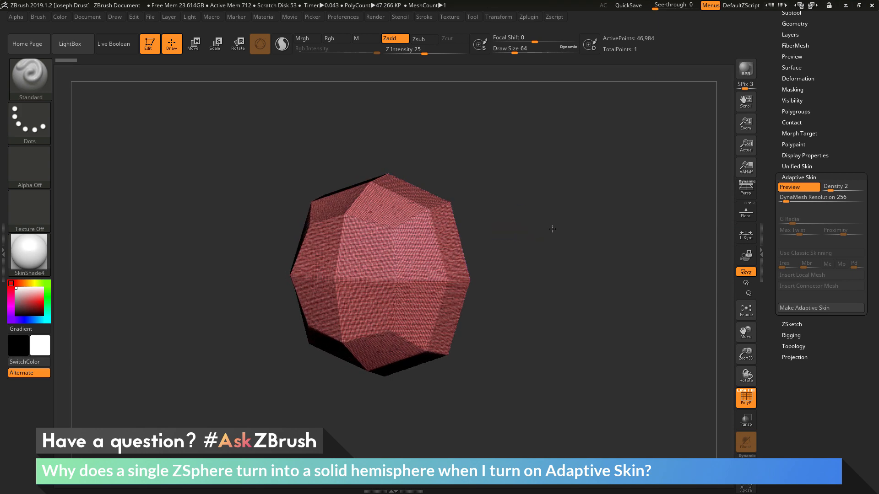
Orbit to the skin's flat side, set DynaMesh Resolution to 0 and turn Preview off
drag(551, 228, 587, 314)
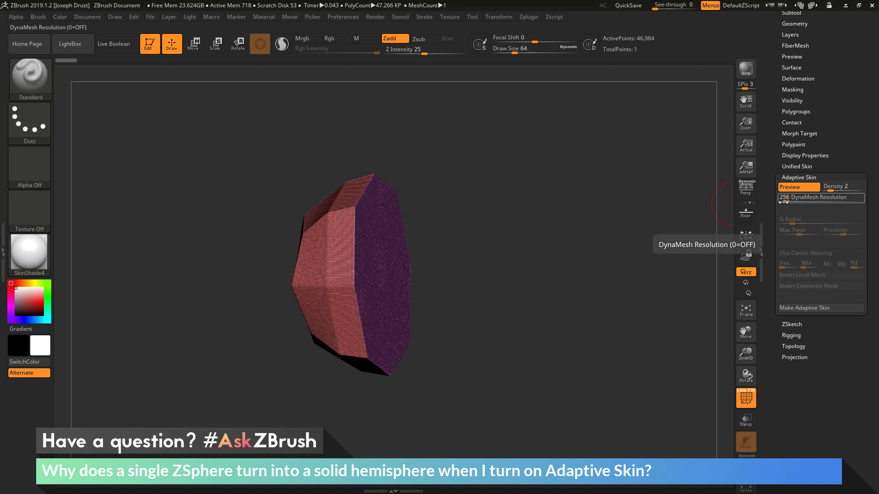
click(820, 198)
text(0)
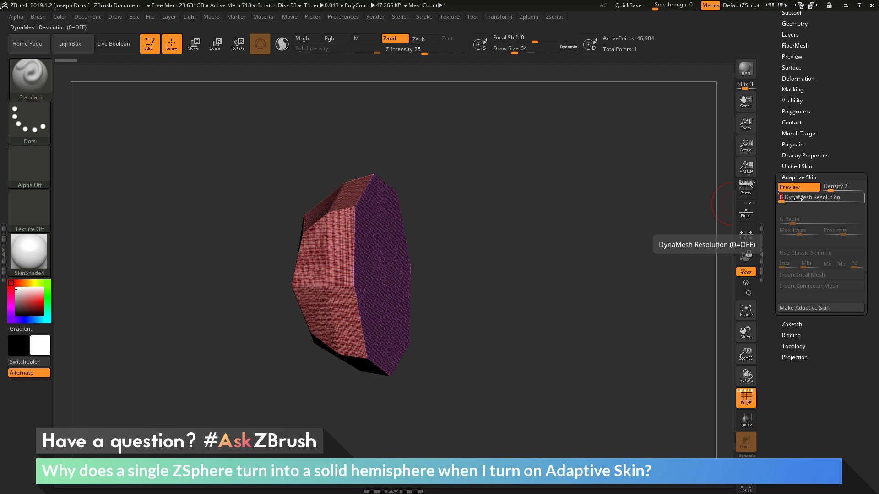
click(795, 187)
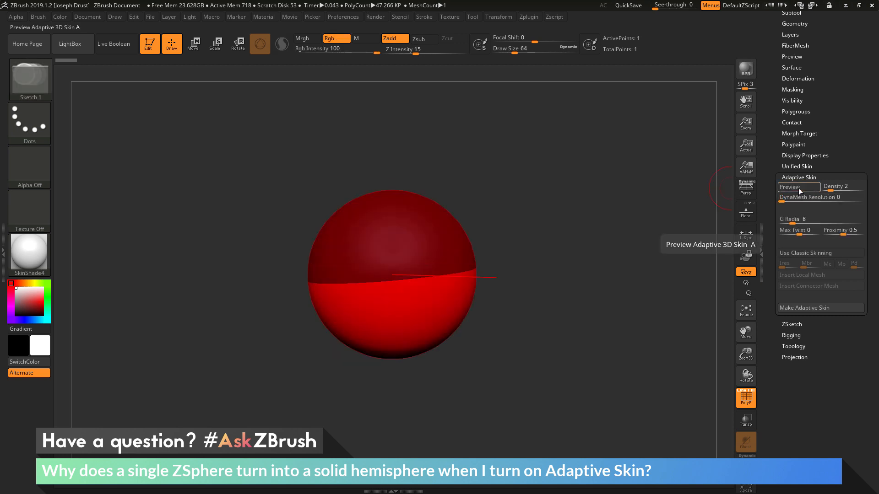
Re-enable Preview at DynaMesh 0 and orbit the thin low-poly curved shell
click(793, 186)
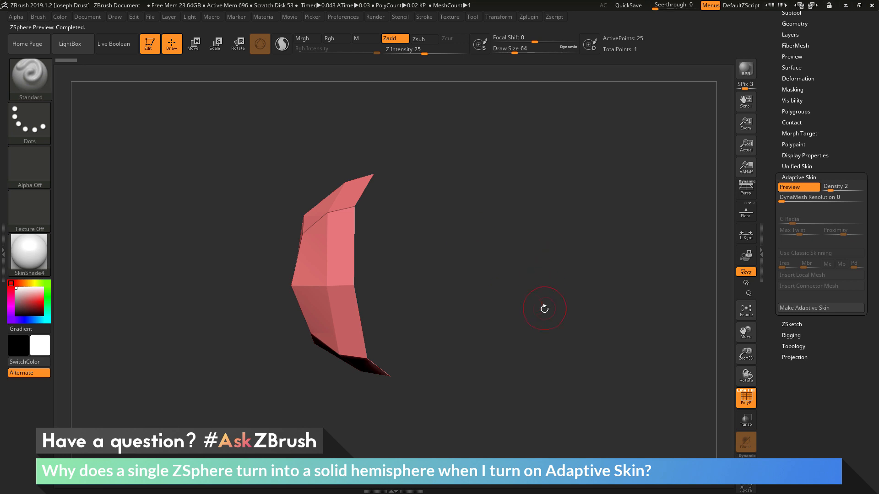
drag(543, 309, 555, 297)
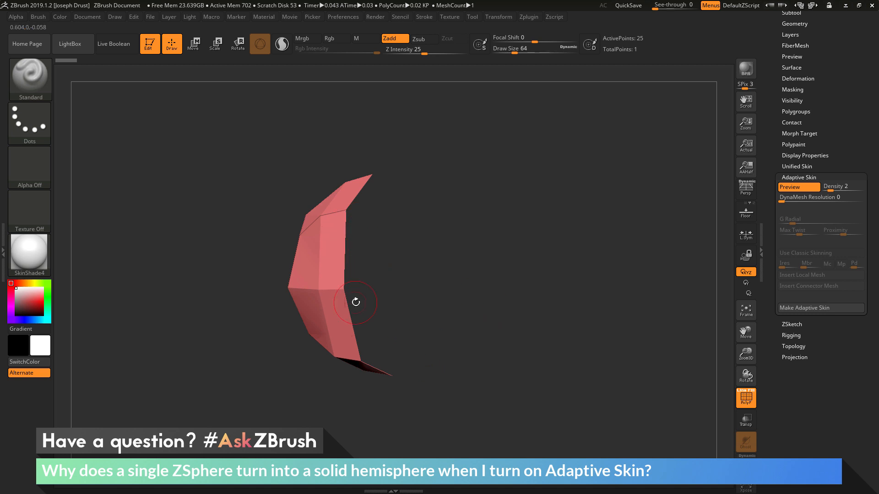
mouse_move(601, 253)
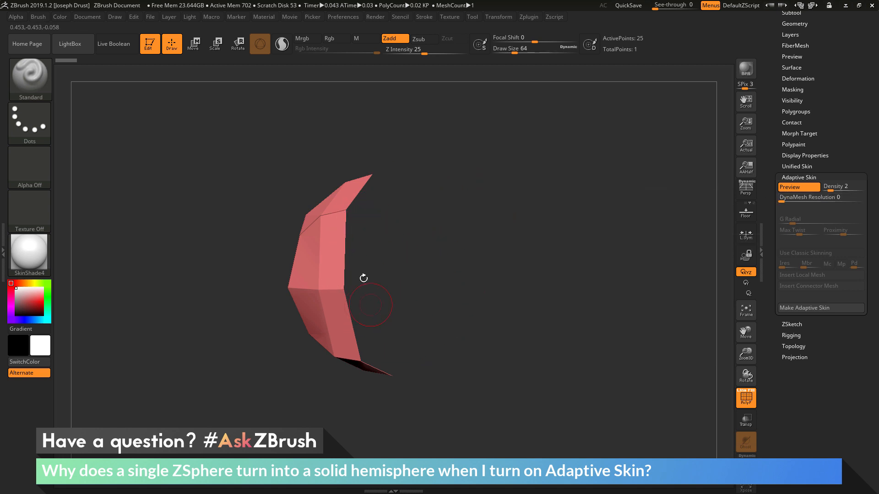
mouse_move(466, 271)
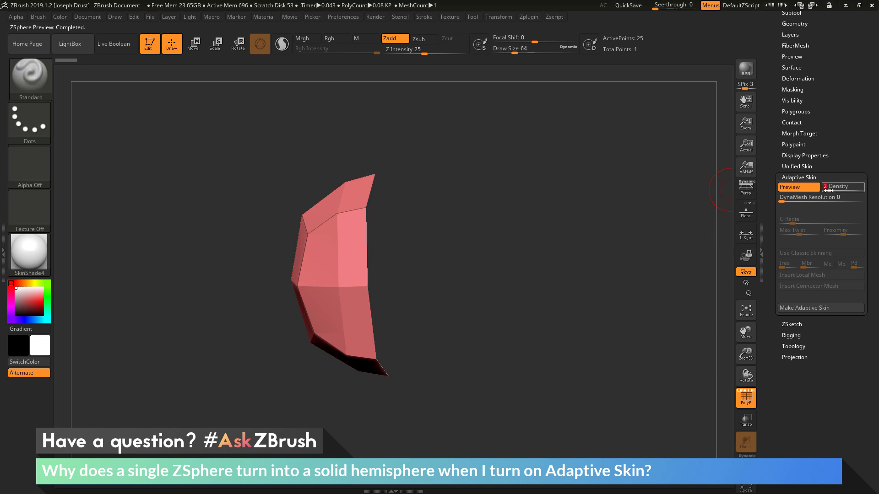
mouse_move(824, 189)
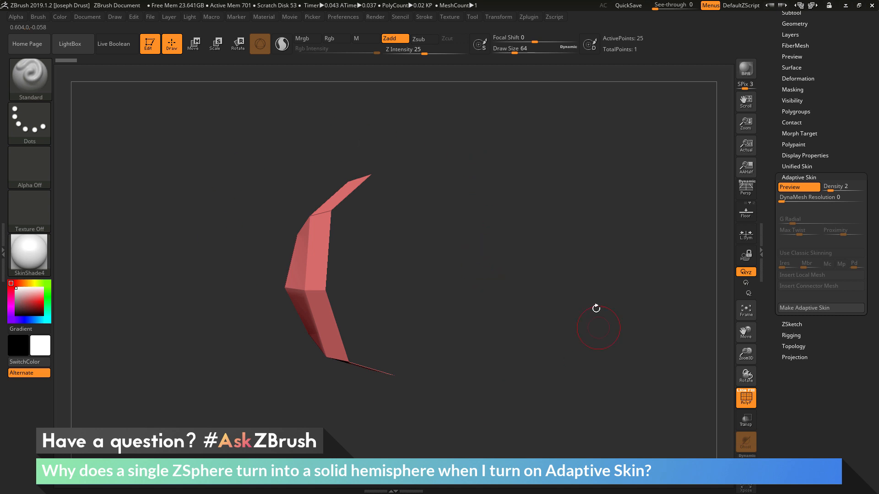
mouse_move(537, 232)
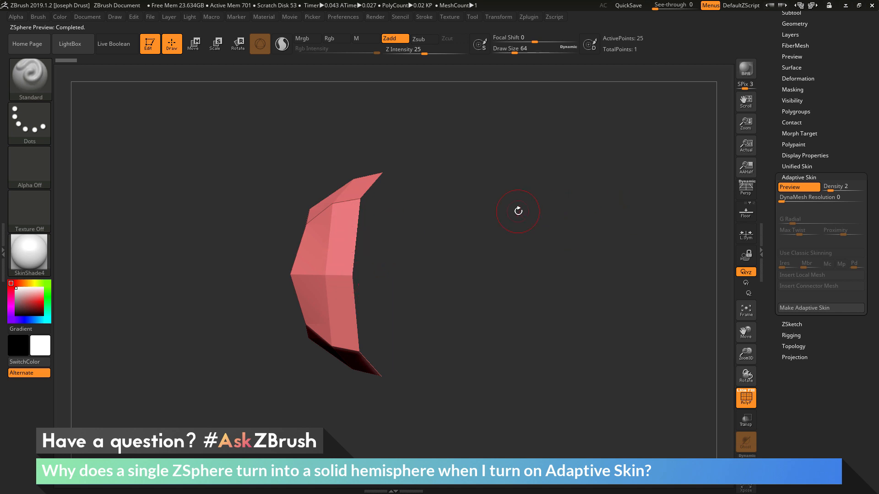
mouse_move(498, 211)
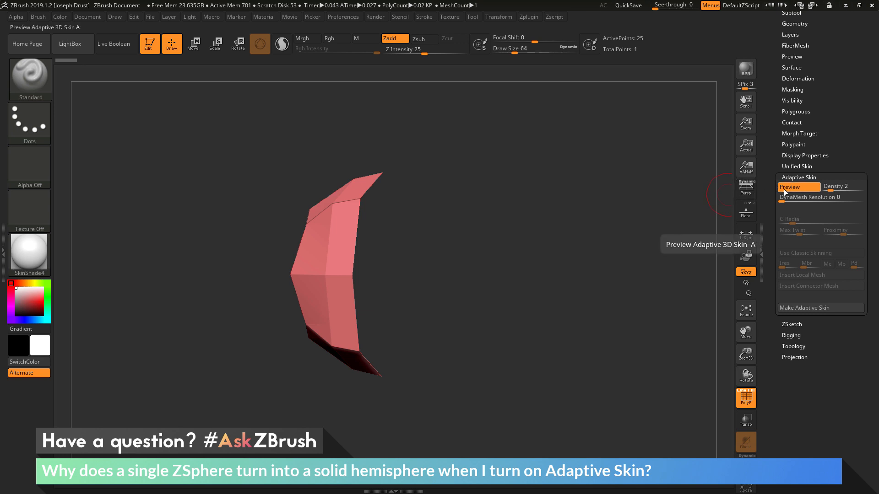
Turn Preview off and draw a child ZSphere on the root sphere
click(791, 187)
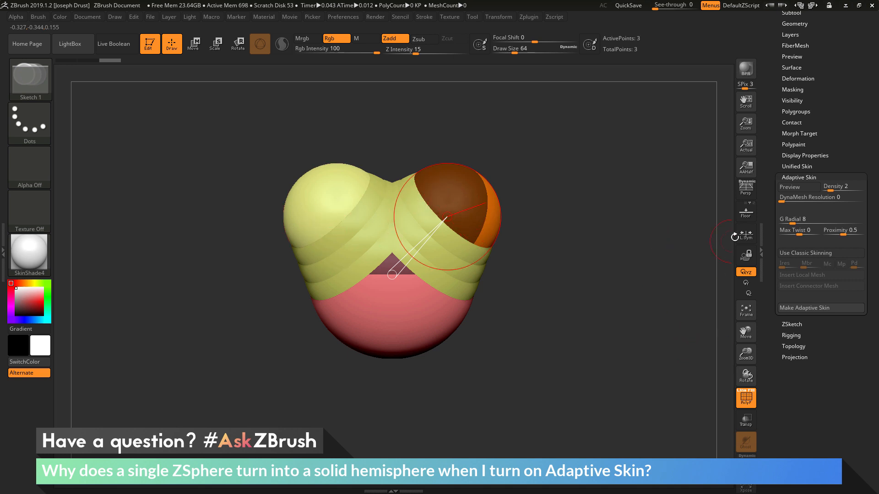
mouse_move(790, 187)
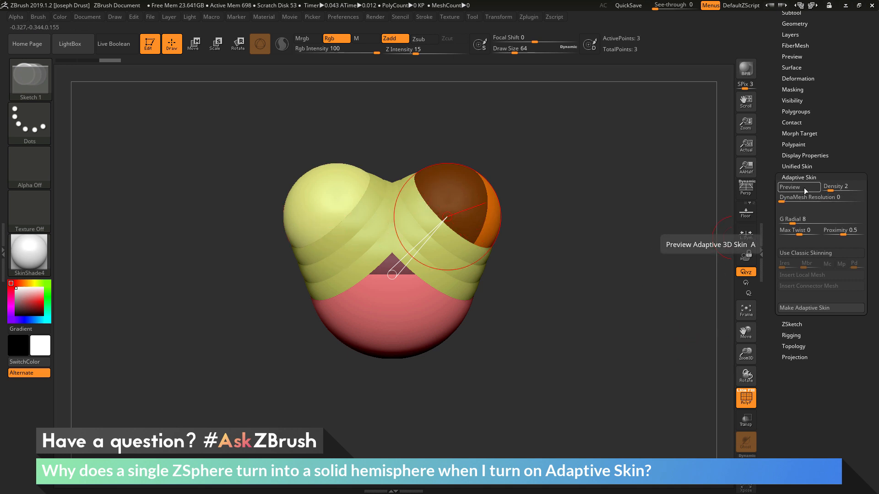
click(790, 187)
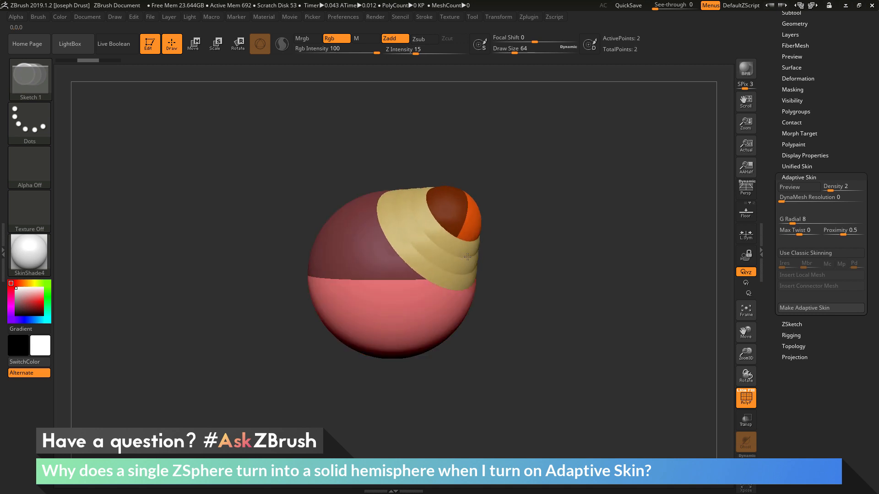
Add a third ZSphere to the chain, raise DynaMesh Resolution to 256 in Preview, then exit Preview
click(790, 187)
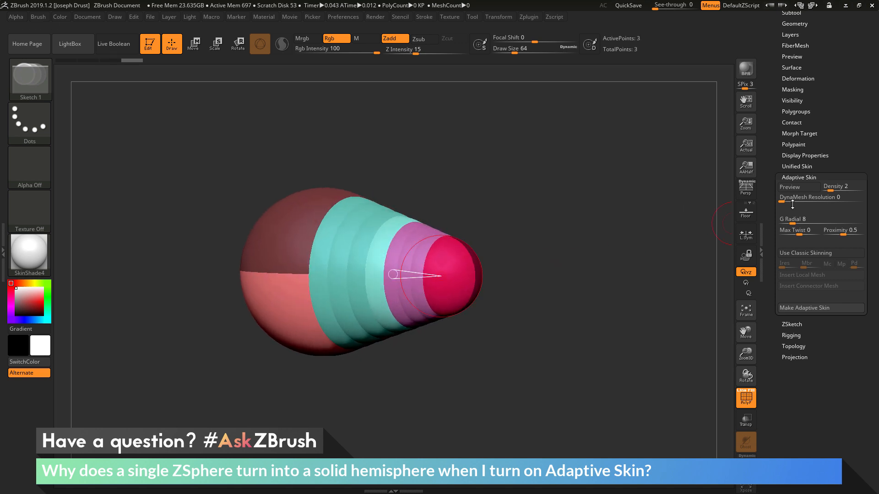
click(790, 186)
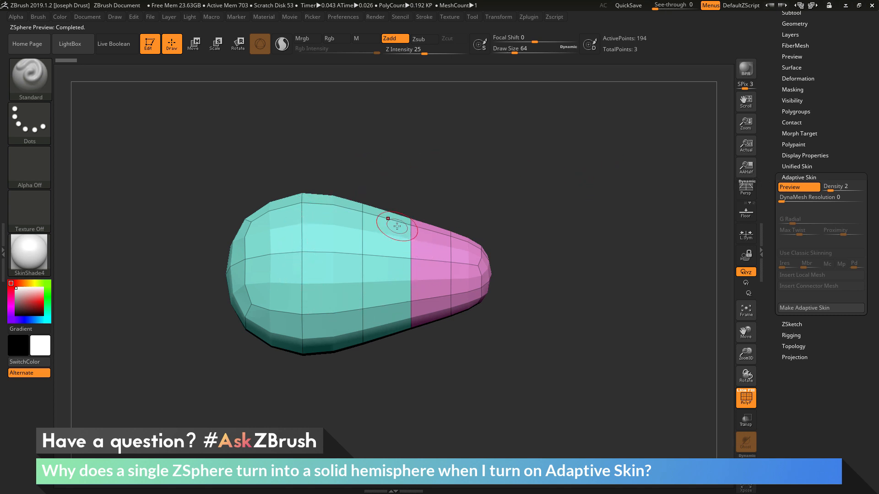
click(819, 197)
text(208)
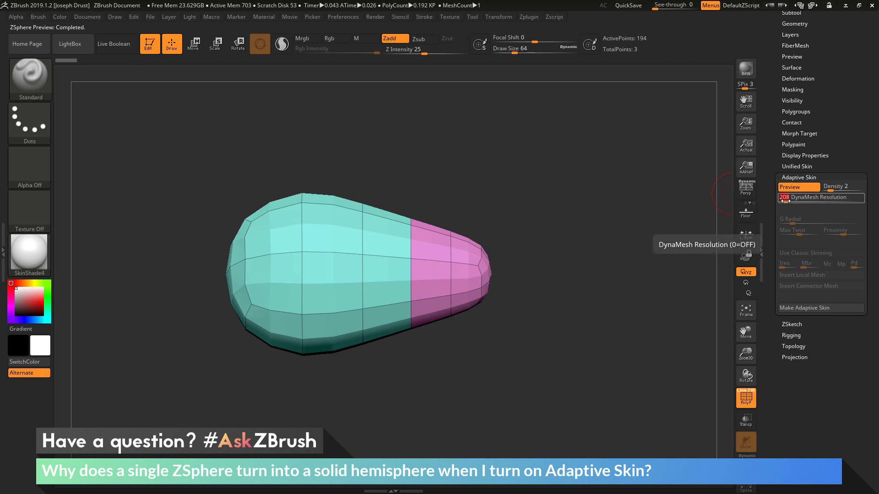
drag(813, 198, 784, 198)
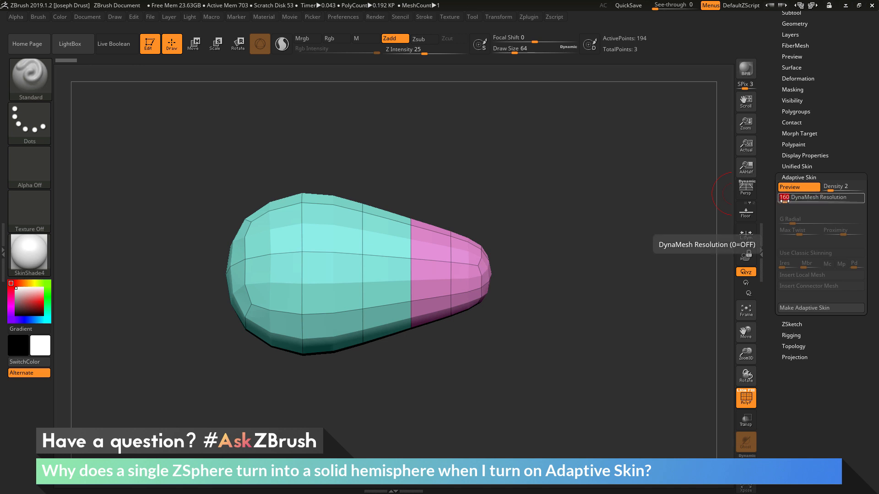
click(792, 187)
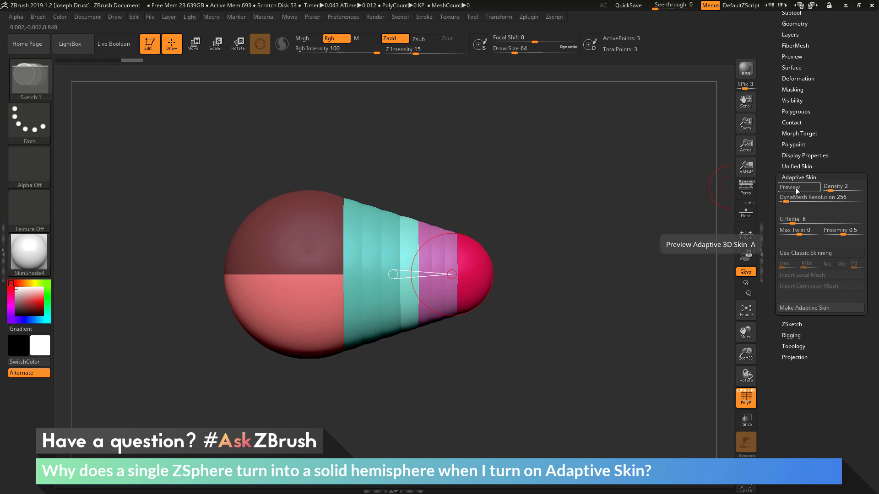
Preview the DynaMeshed skin, then re-preview the chain at DynaMesh 0 as a low-poly teardrop
click(796, 186)
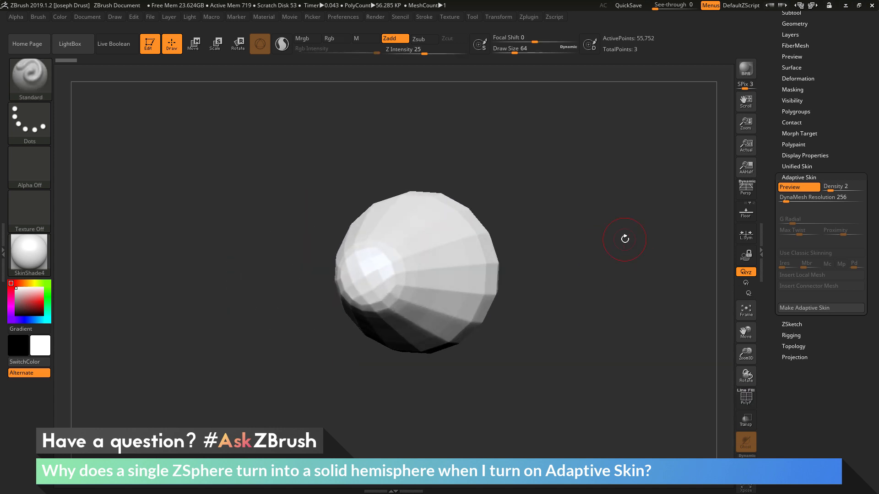
click(791, 187)
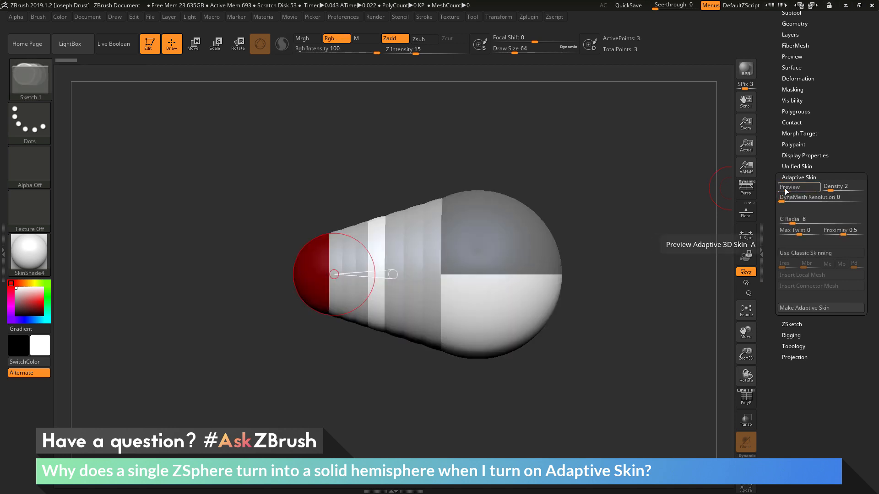
click(792, 187)
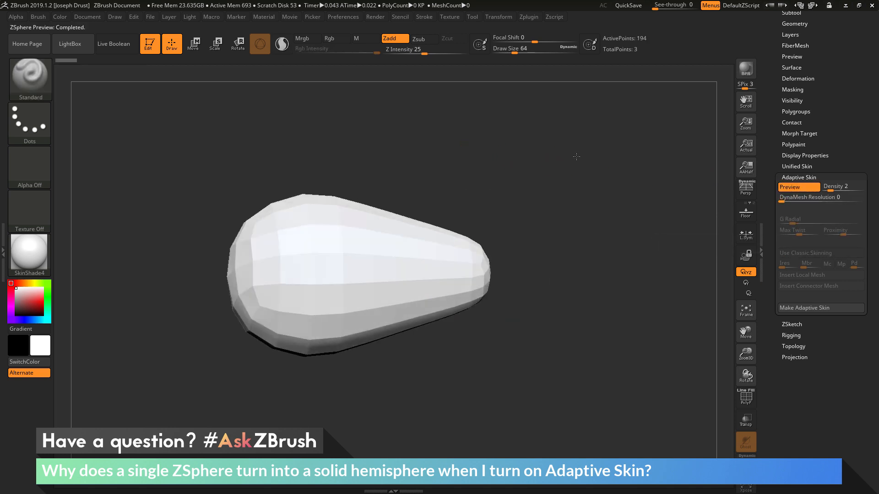